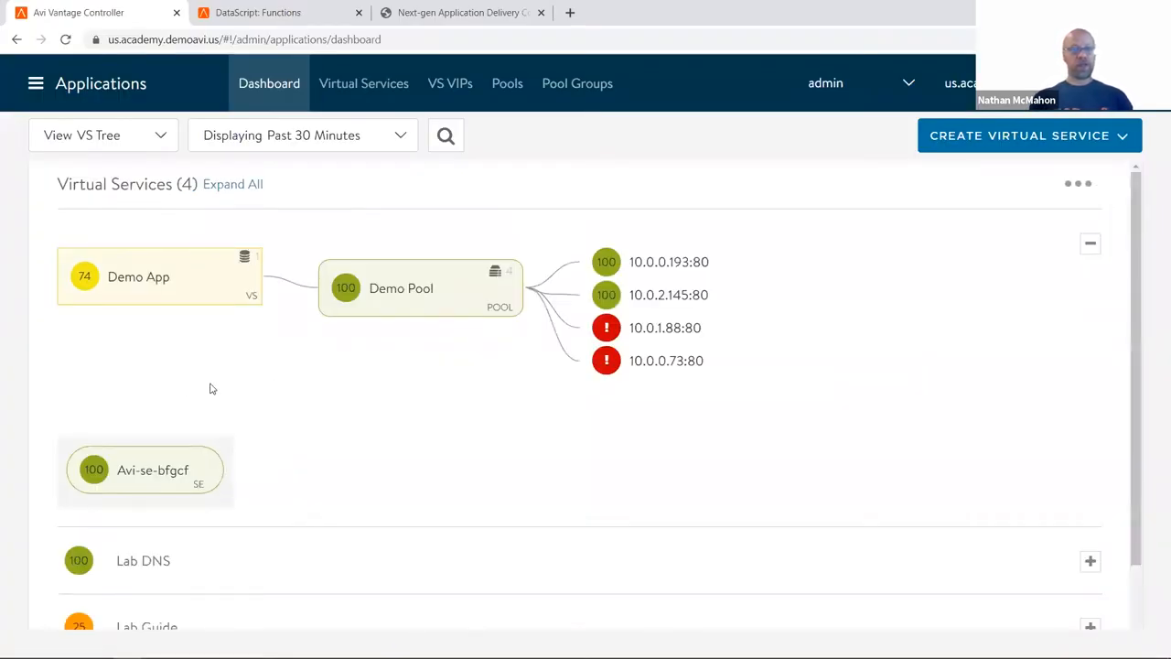
mouse_move(560, 377)
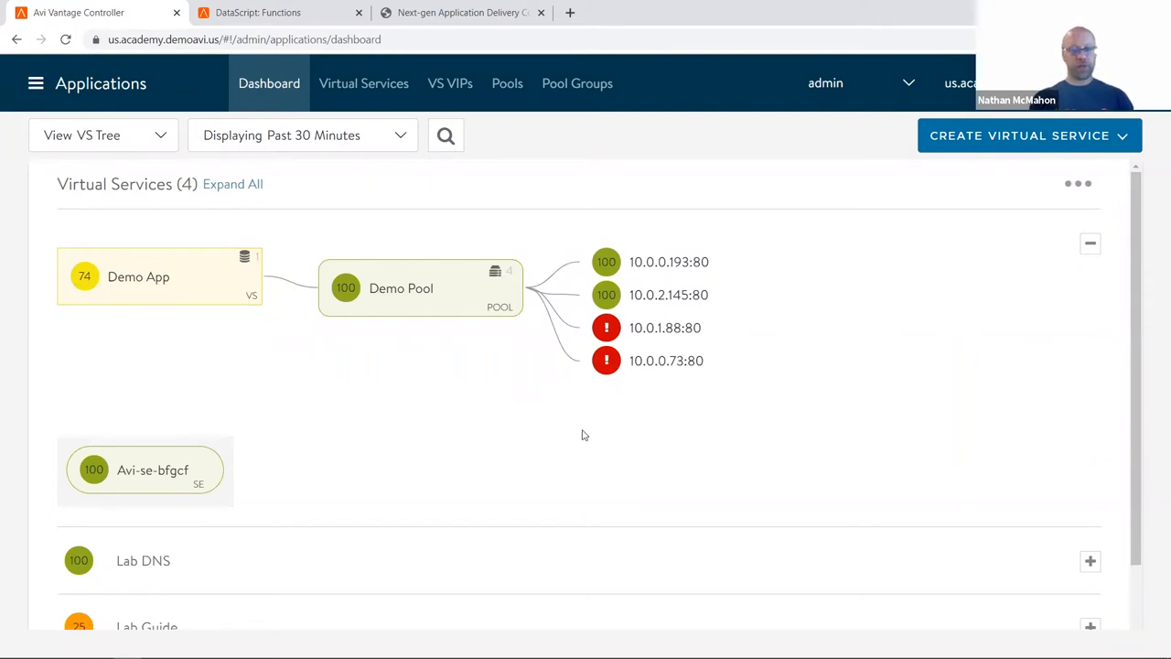
mouse_move(605, 359)
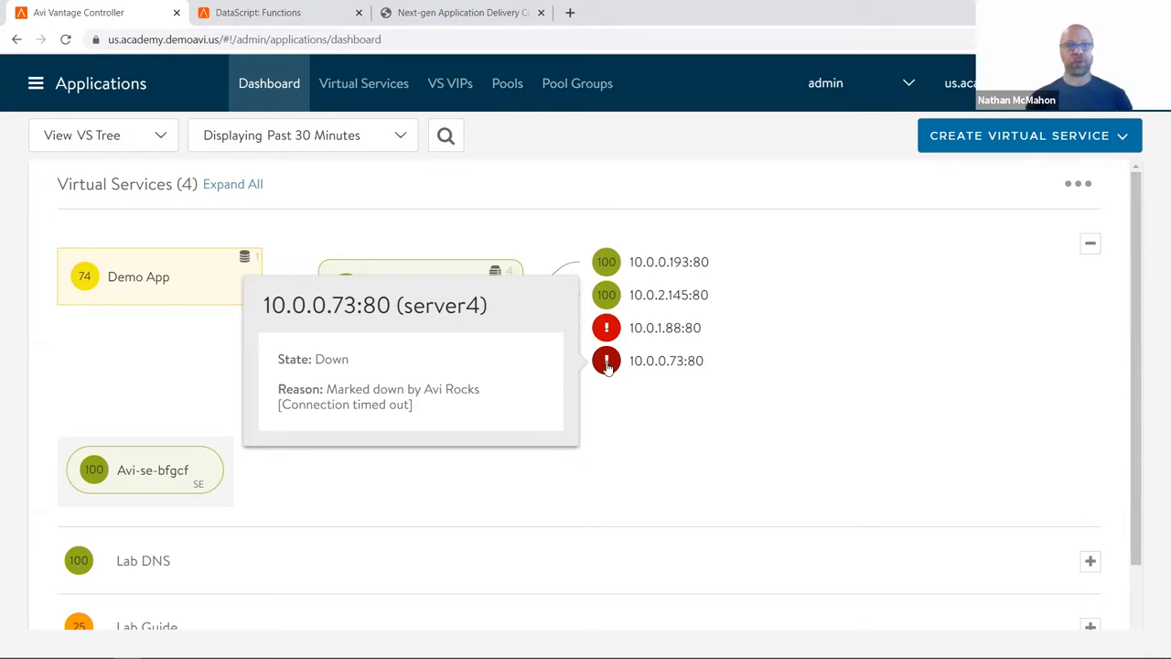
mouse_move(589, 333)
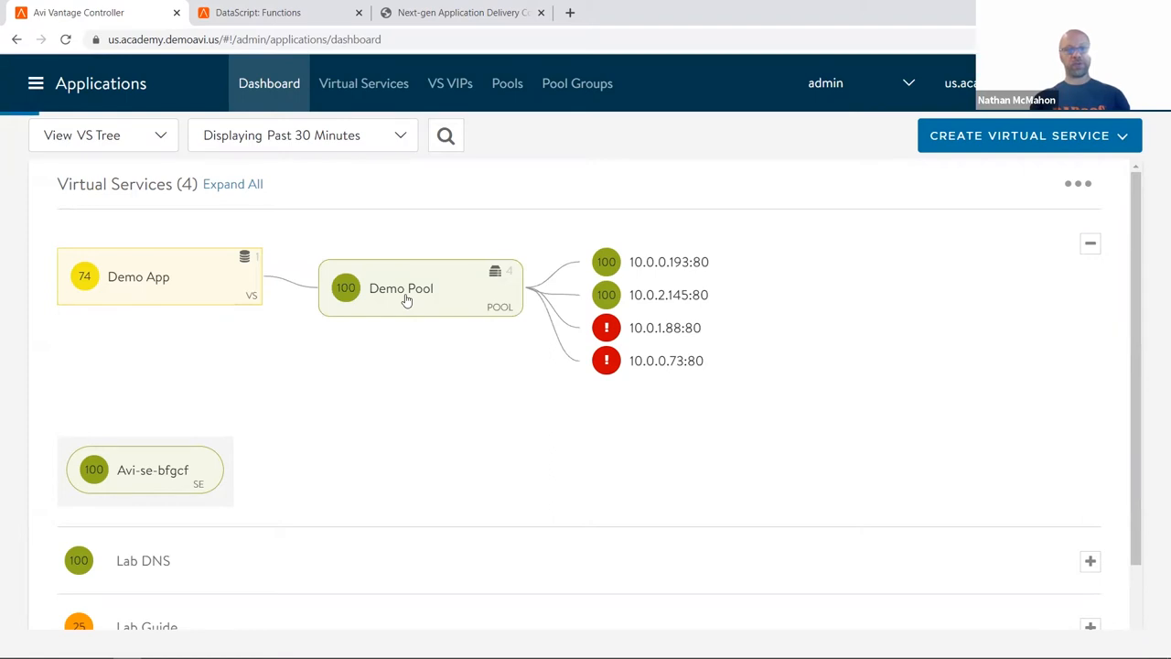
Step: Navigate from Demo Pool to its server list and into server3's analytics page
left_click(401, 290)
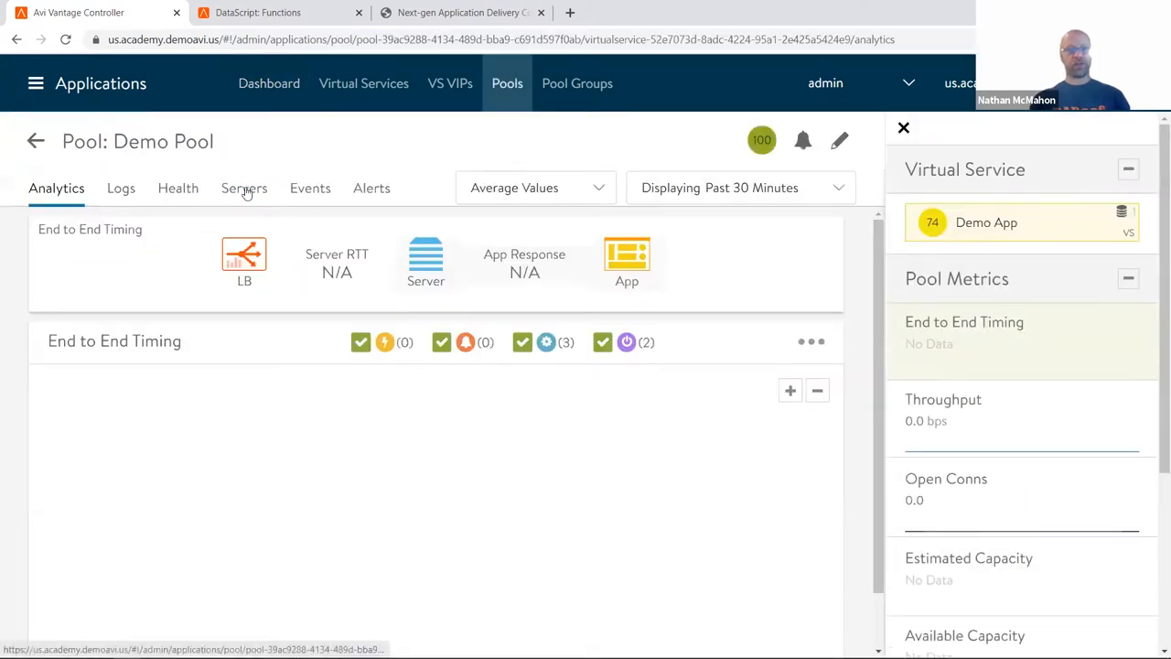
left_click(243, 186)
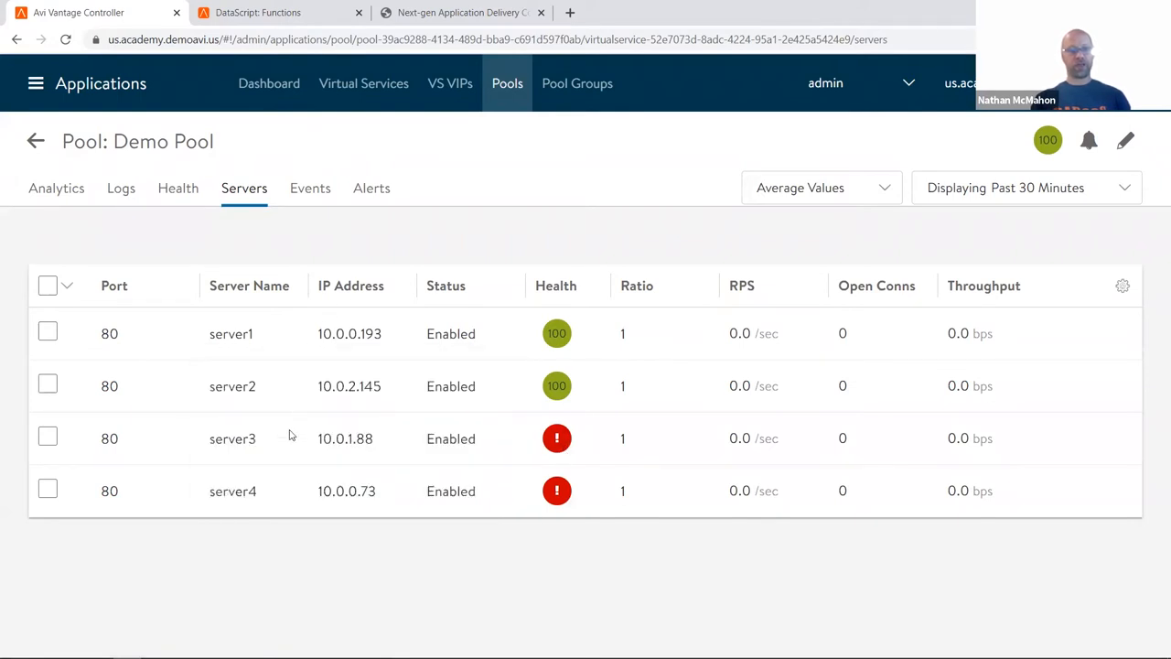
left_click(233, 439)
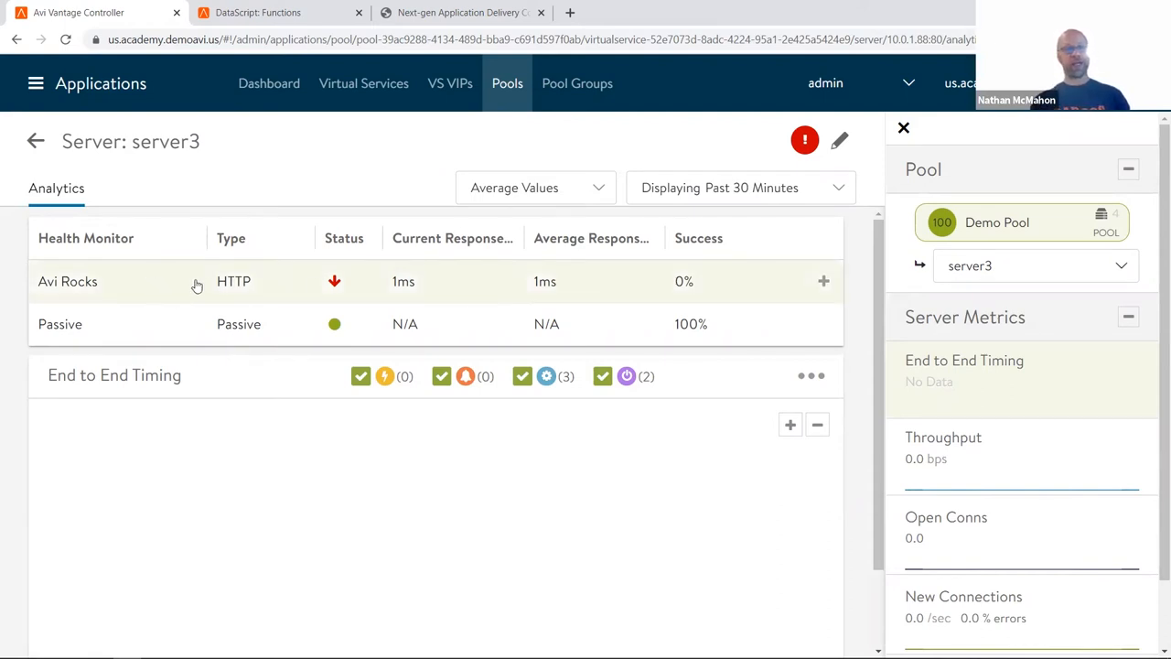
mouse_move(428, 292)
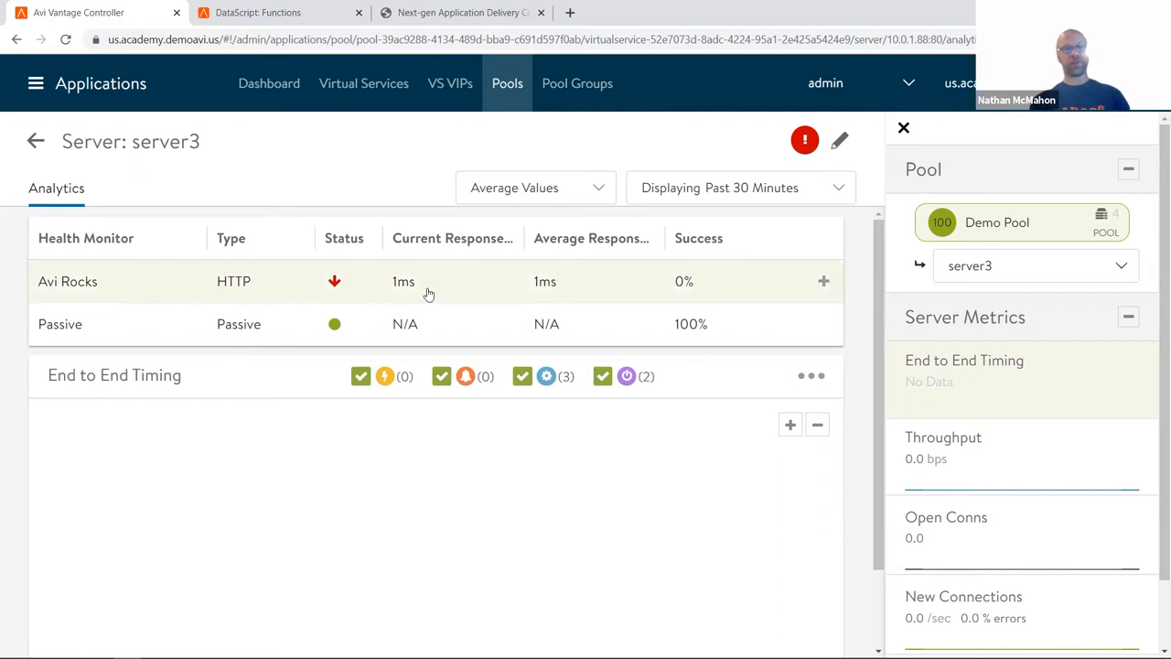
mouse_move(449, 297)
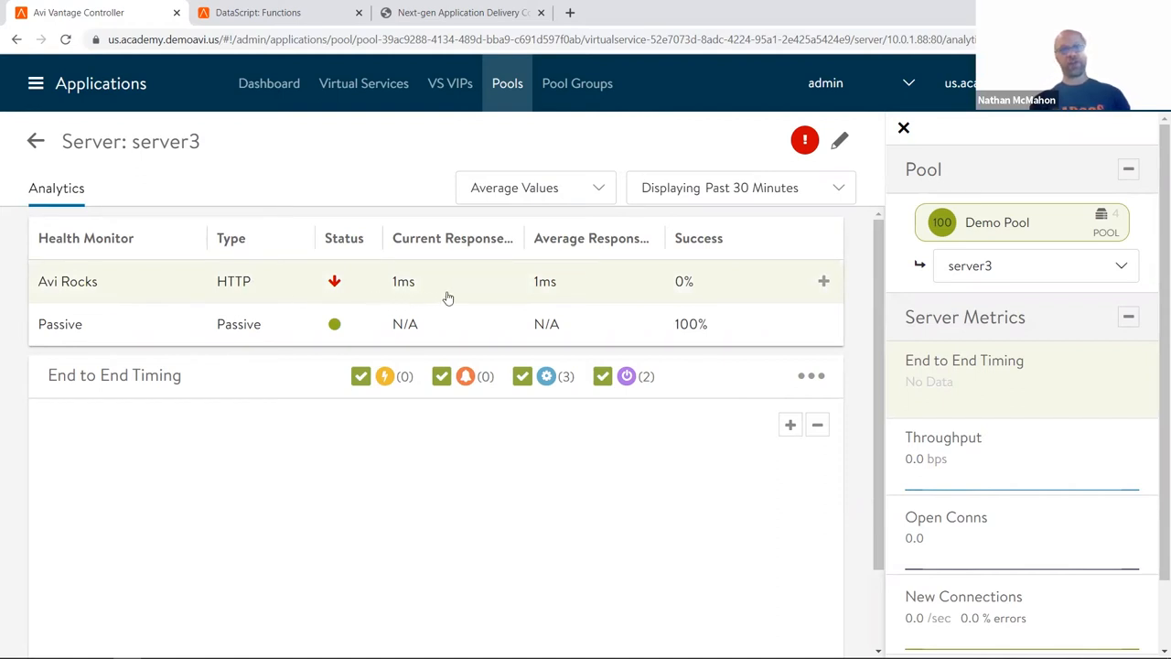
mouse_move(461, 286)
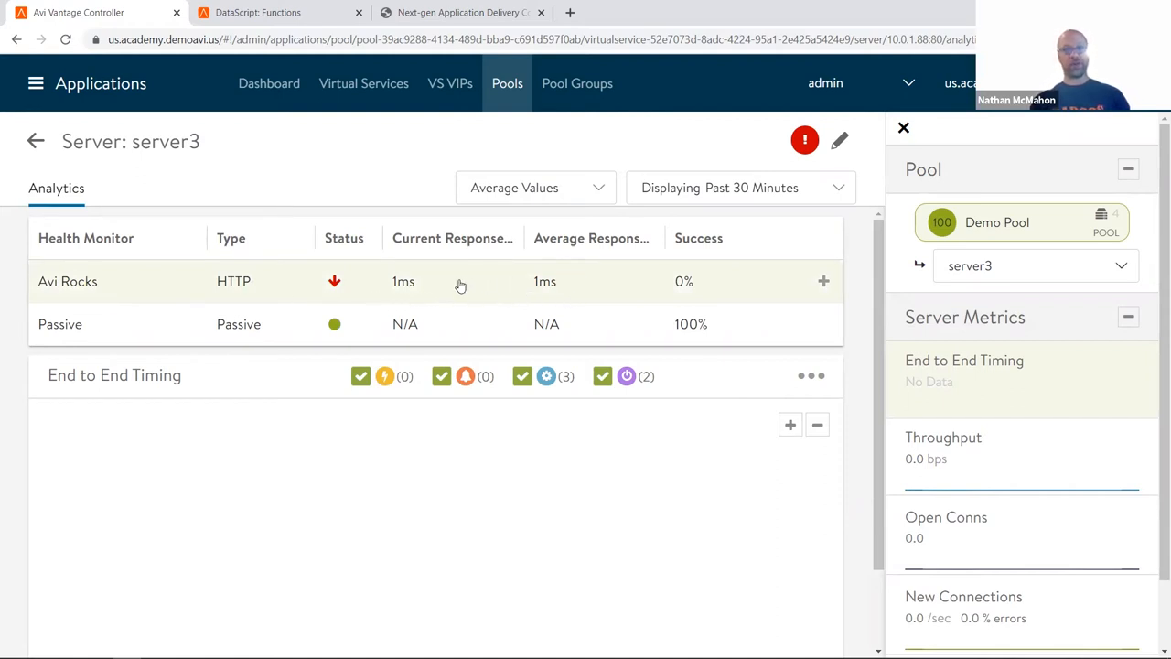
Step: Expand the Avi Rocks monitor row to show request, response code 200 and failure reason
left_click(823, 282)
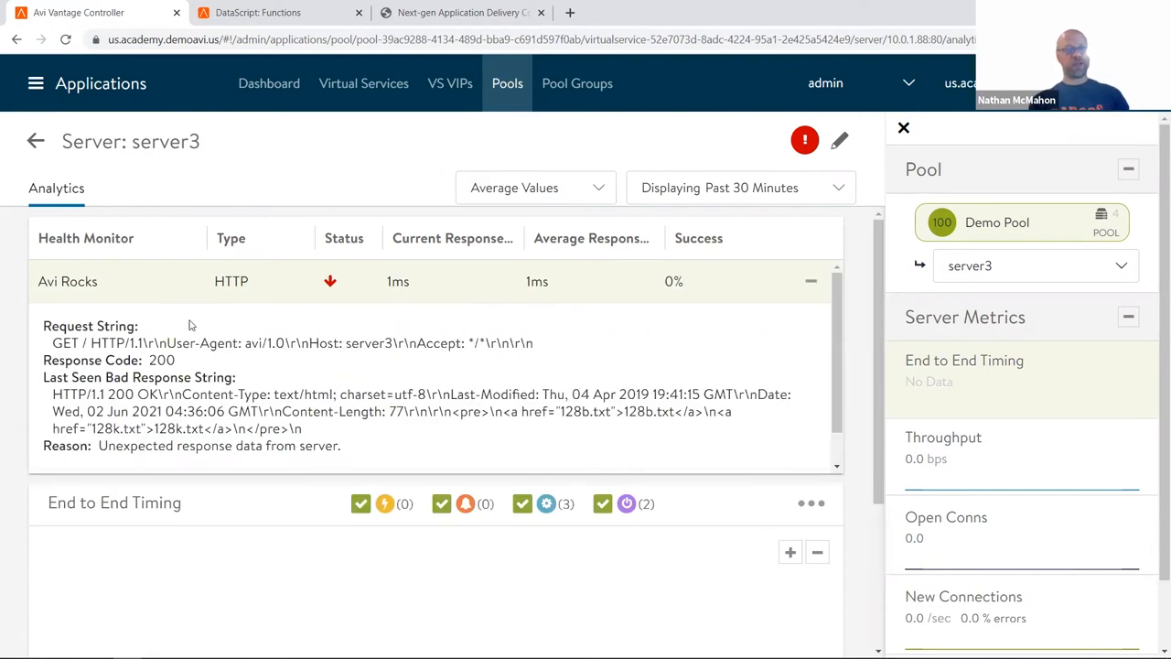
mouse_move(219, 342)
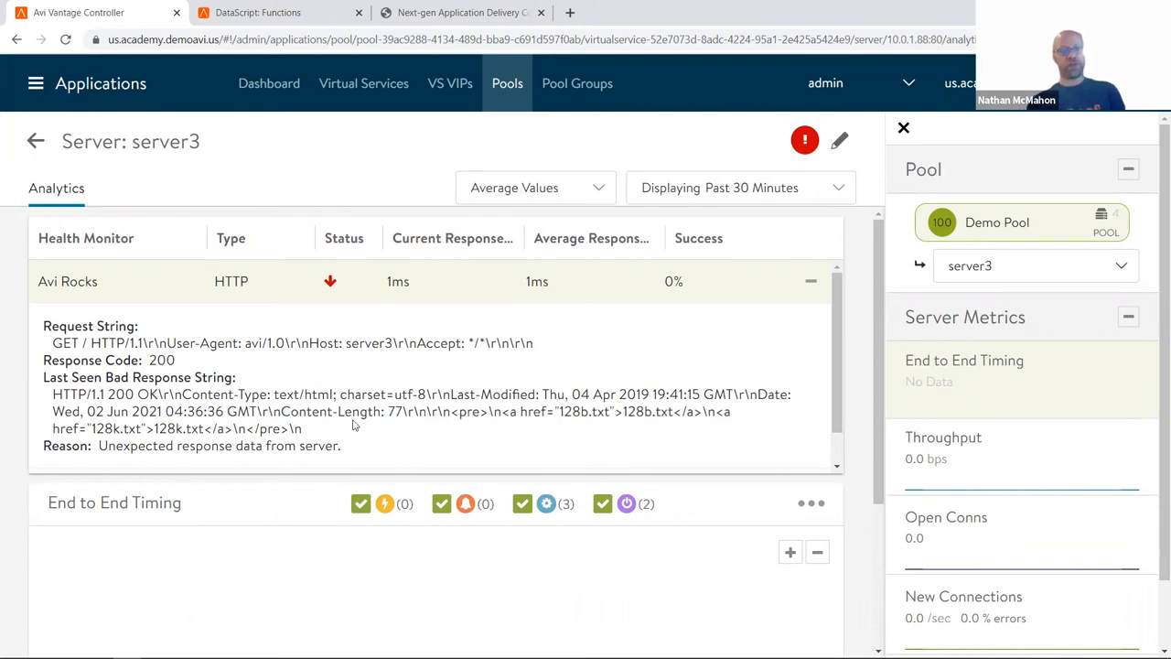
mouse_move(377, 435)
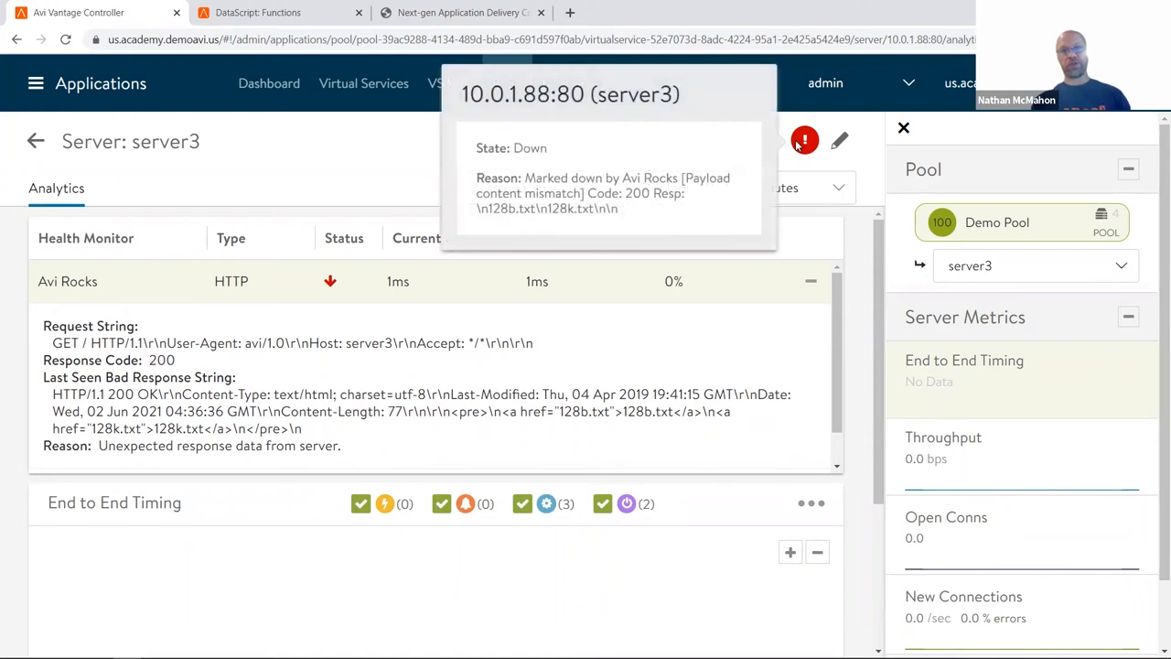
mouse_move(337, 188)
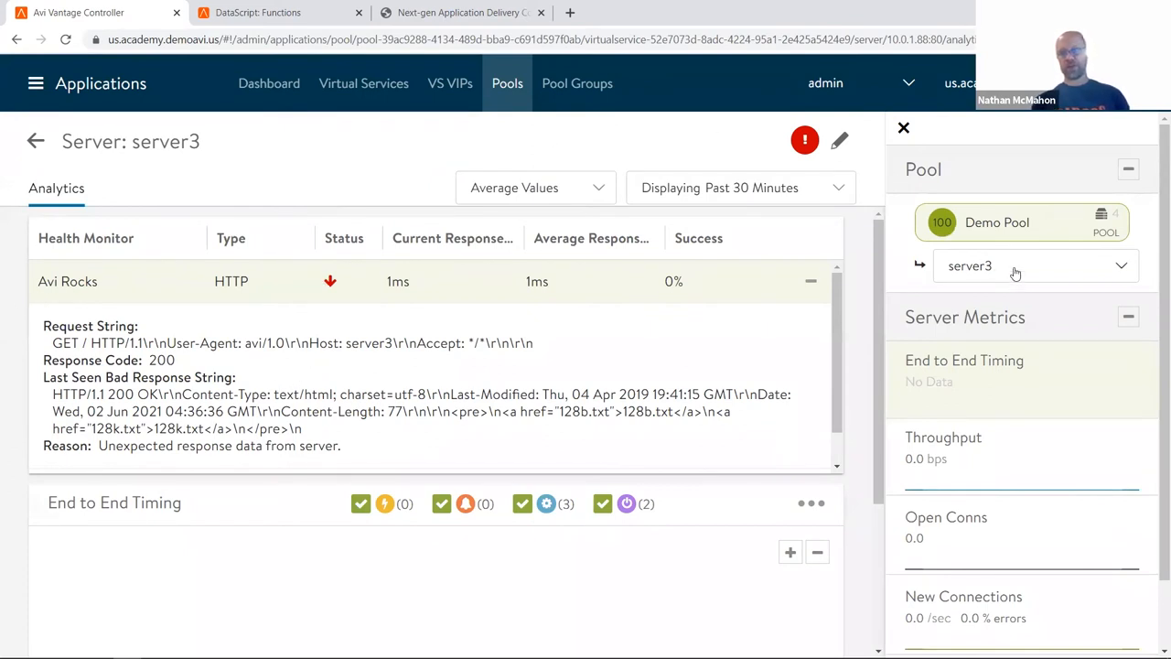
Step: Switch to server2, expand its Avi Rocks monitor and highlight 'Application' in the response
left_click(1034, 266)
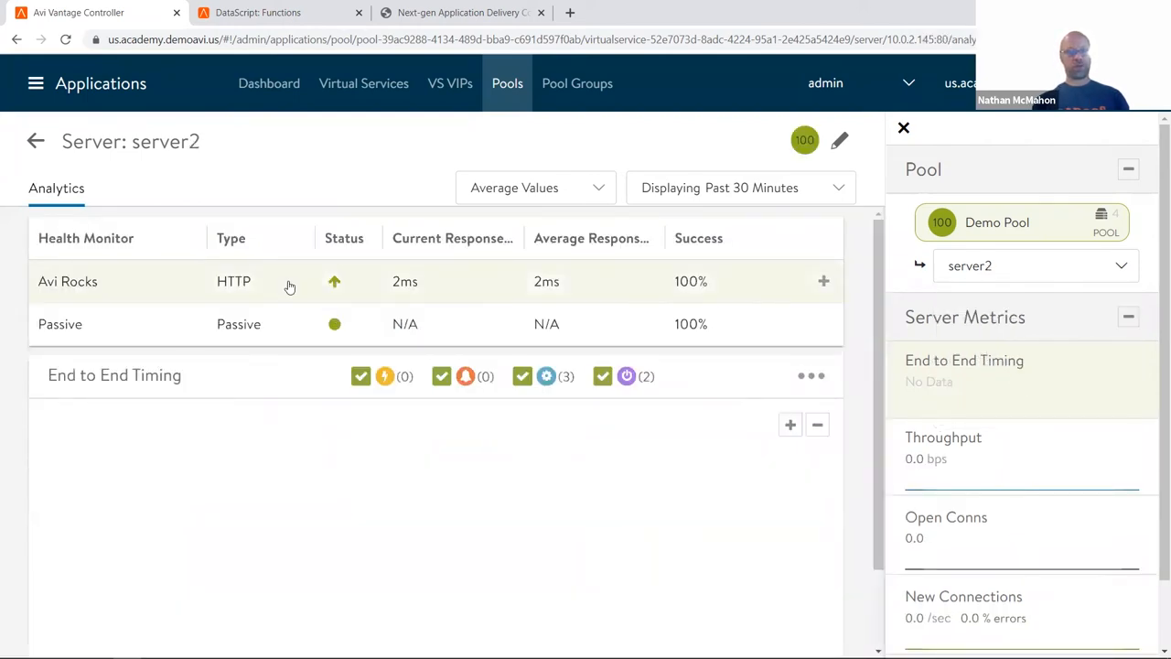
left_click(68, 282)
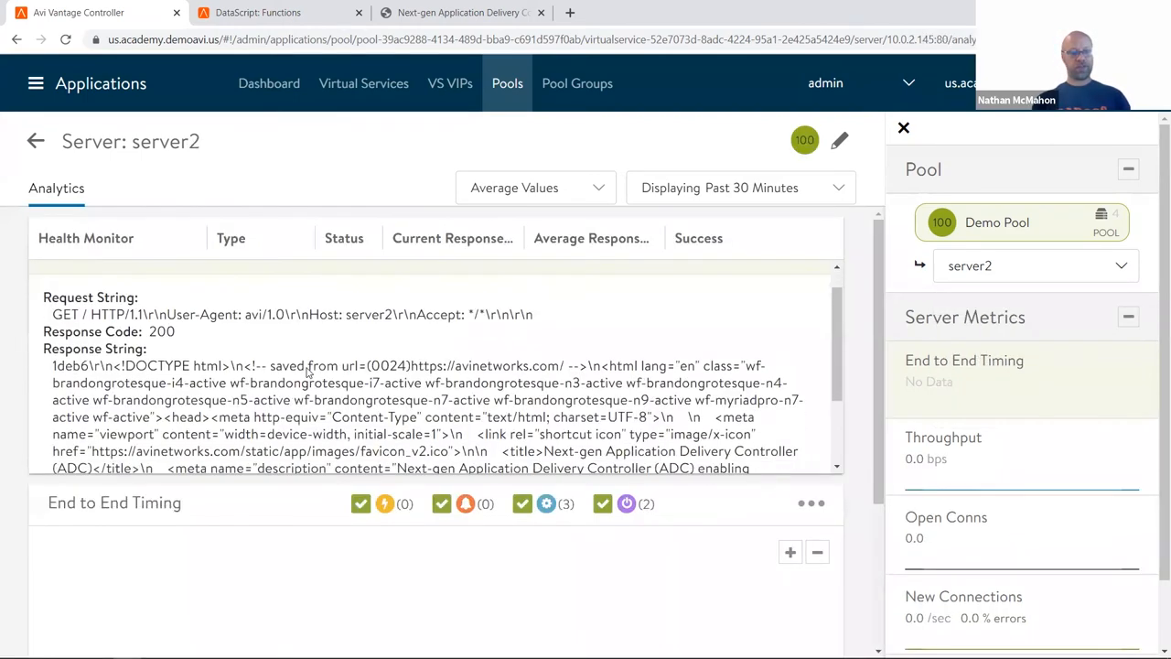
scroll("down", 3)
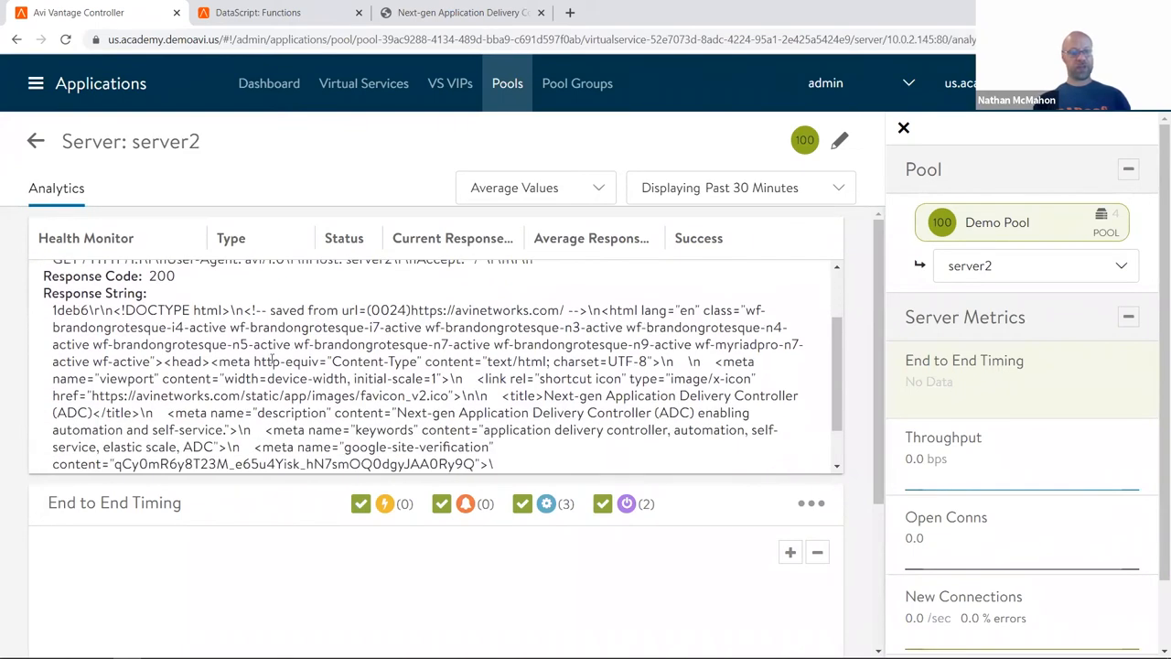
double_click(469, 414)
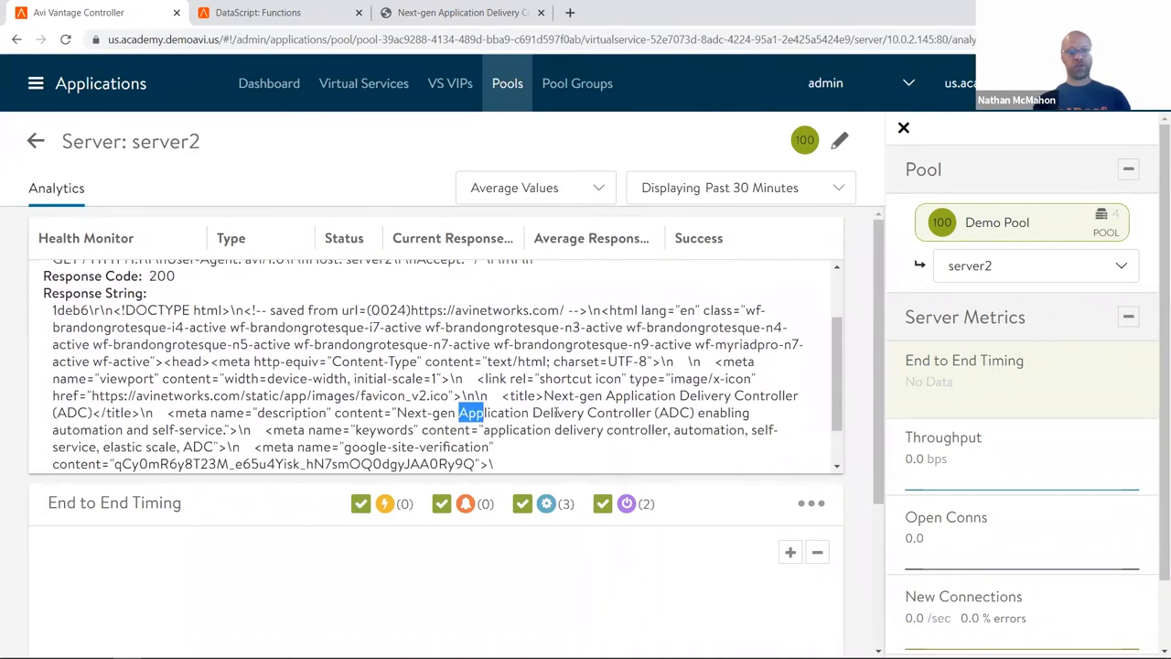
left_click_drag(473, 411, 582, 412)
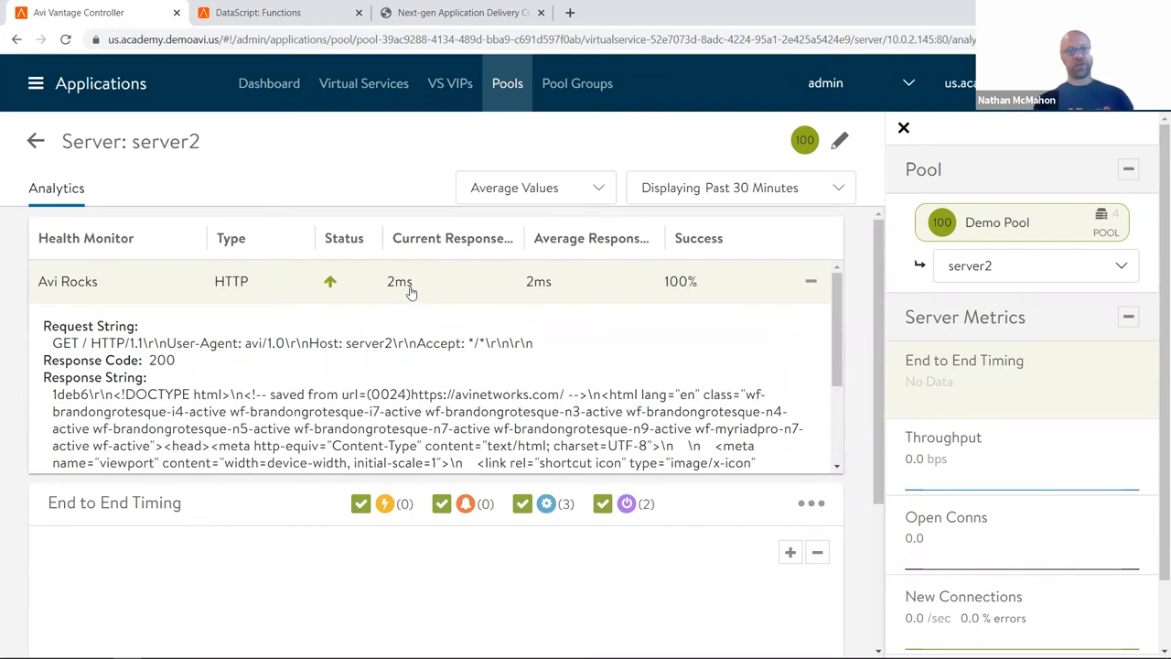
mouse_move(523, 289)
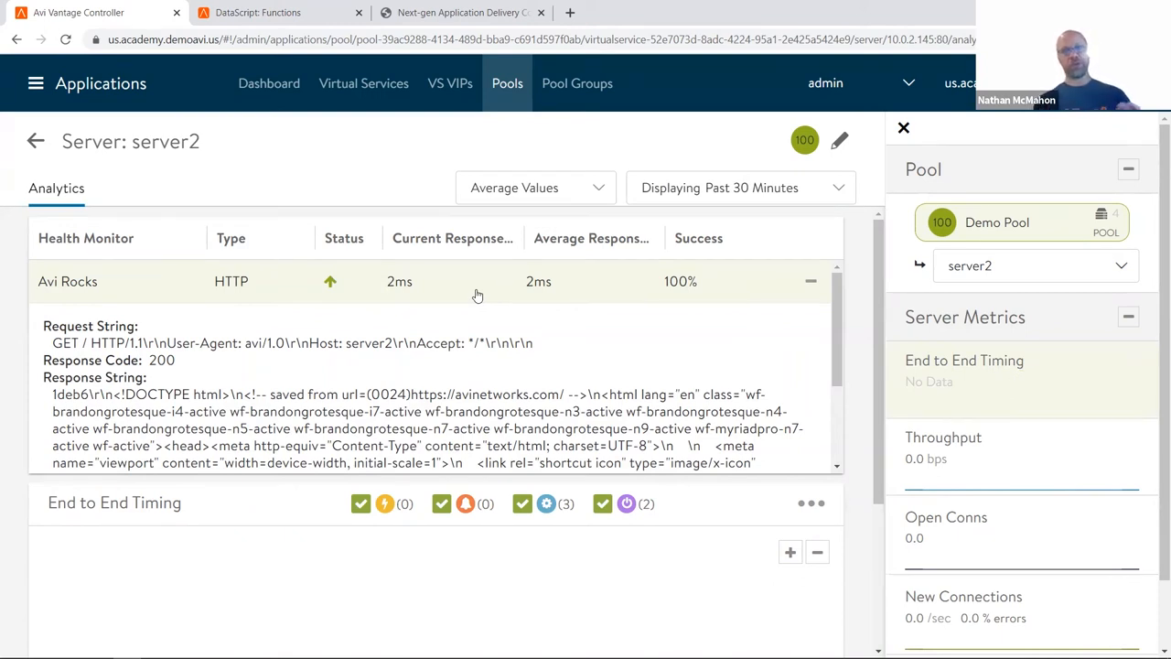
mouse_move(615, 291)
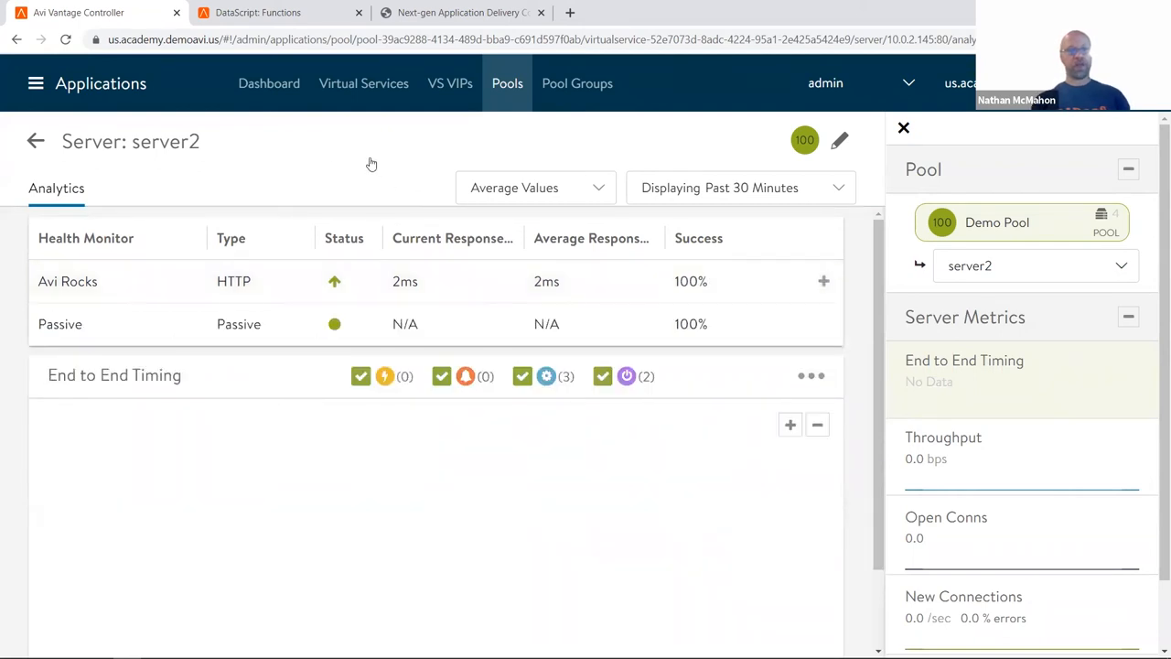
mouse_move(269, 84)
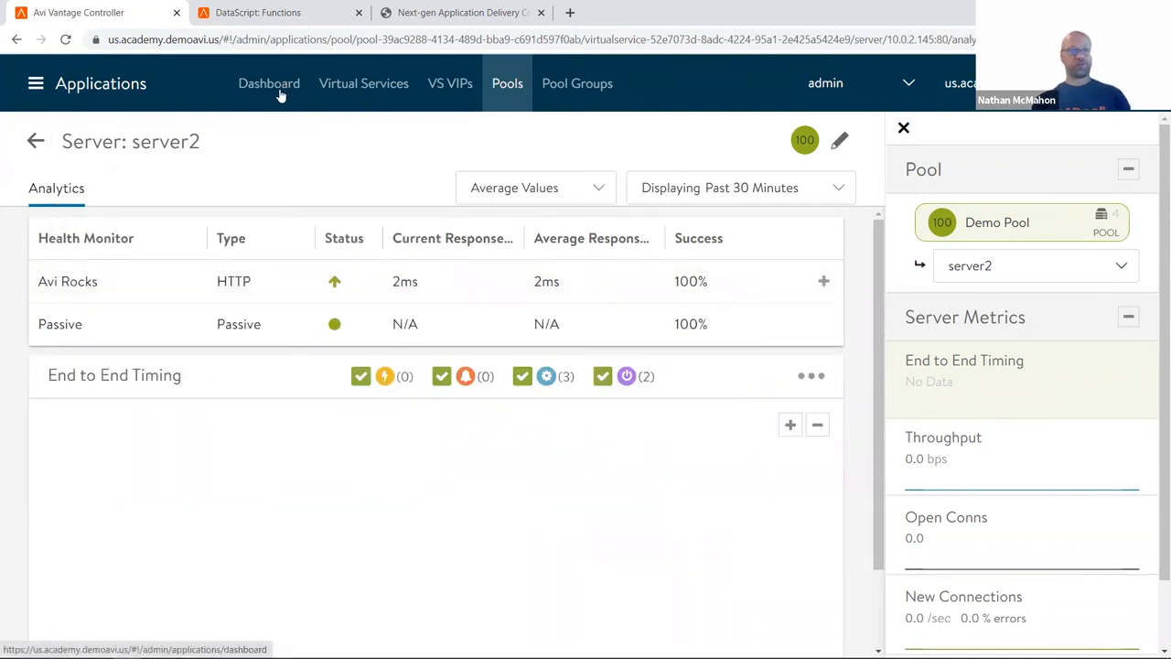
Step: Go via the dashboard and Operations alerts to the Traffic Capture page
left_click(269, 84)
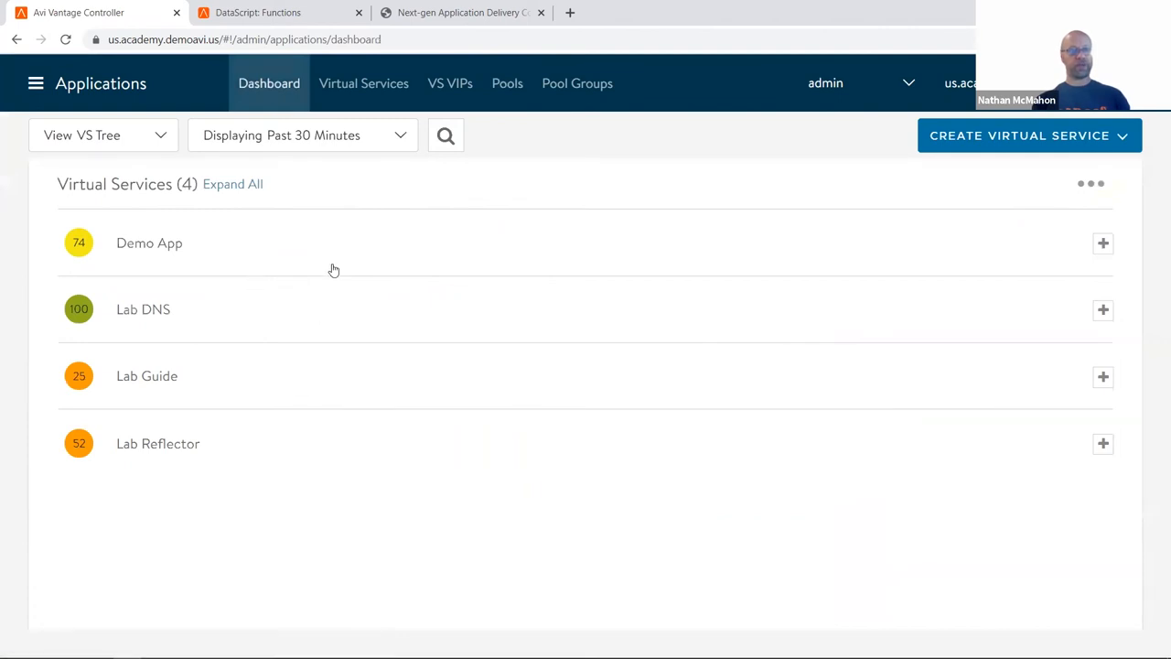
mouse_move(484, 421)
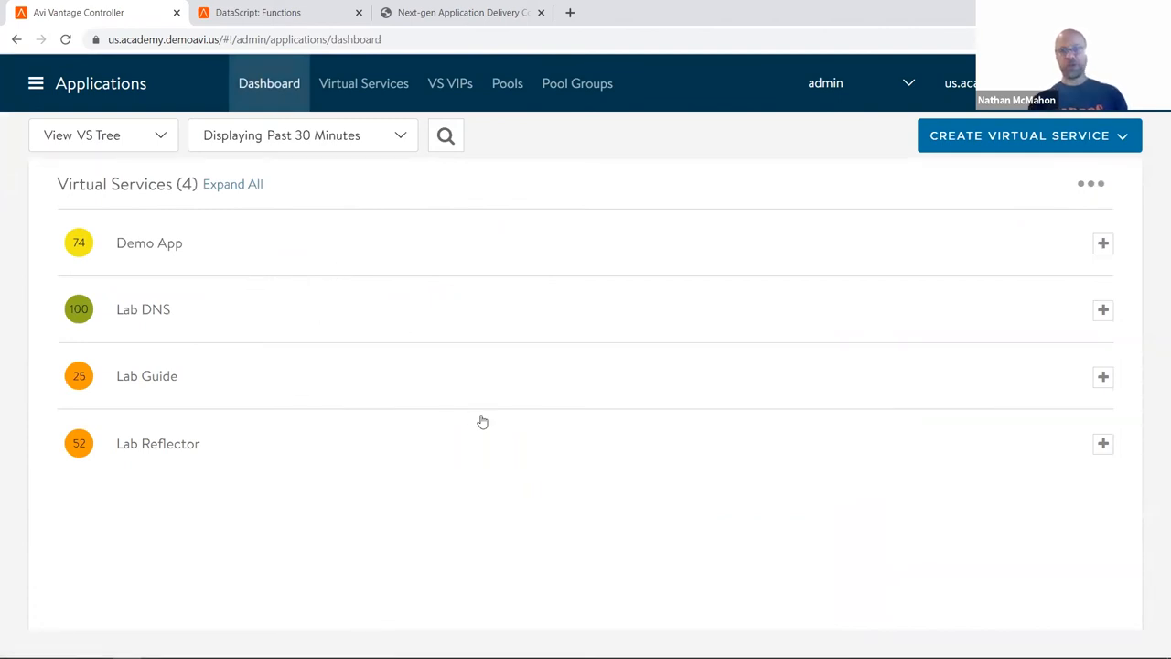
left_click(36, 84)
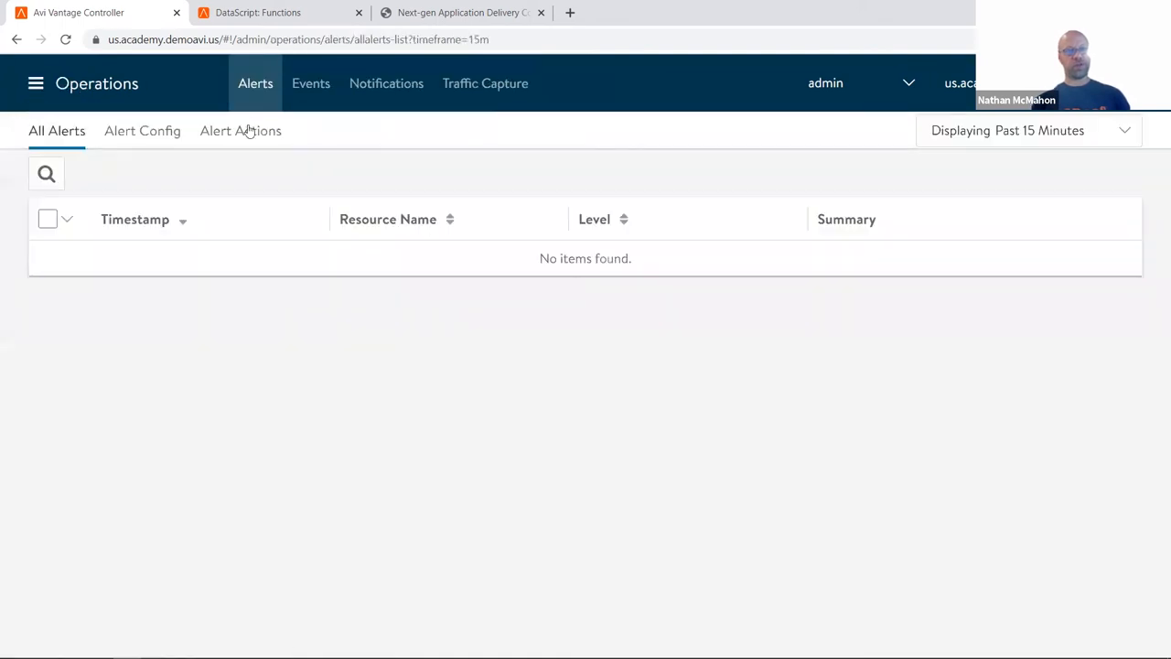
left_click(485, 84)
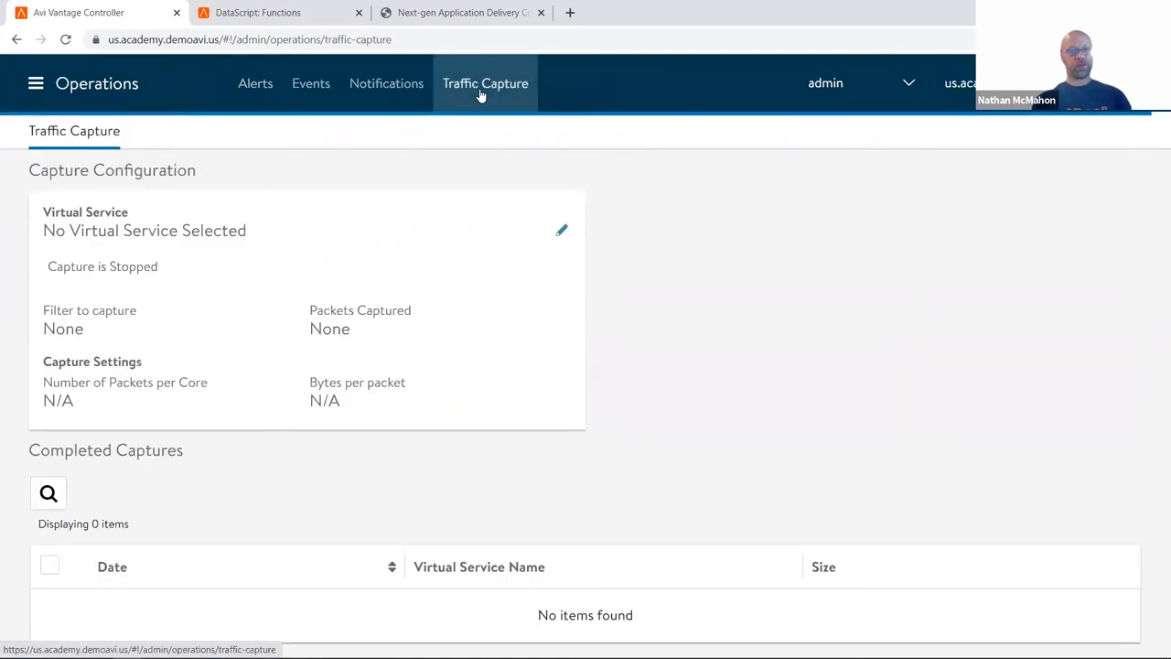
left_click(560, 231)
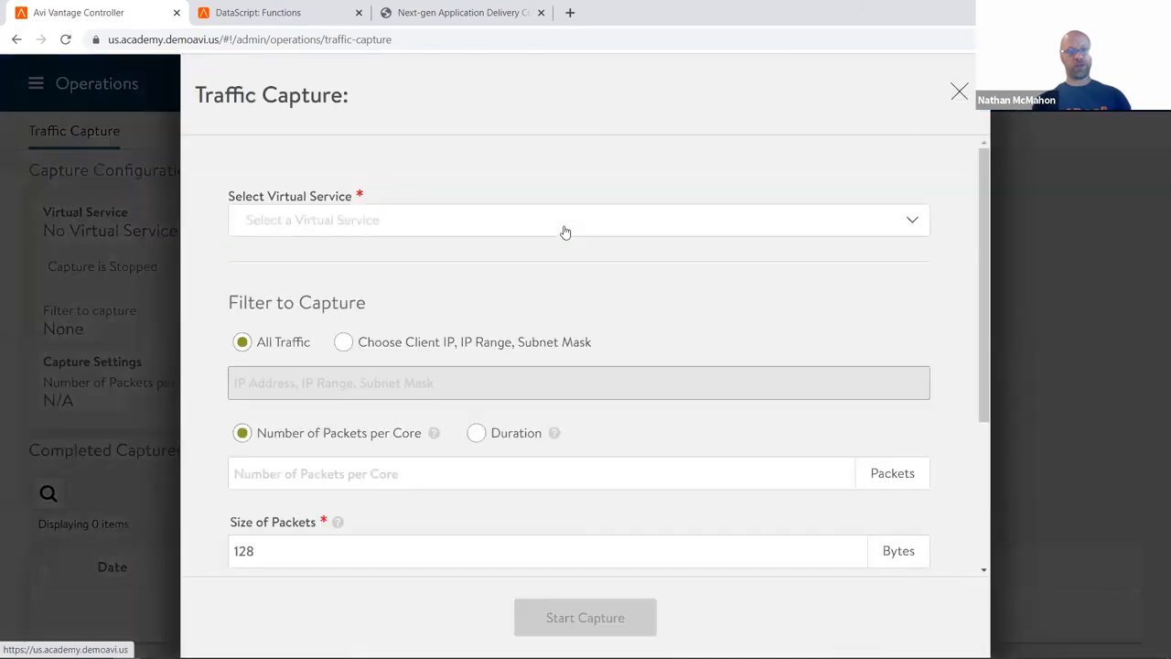
left_click(578, 220)
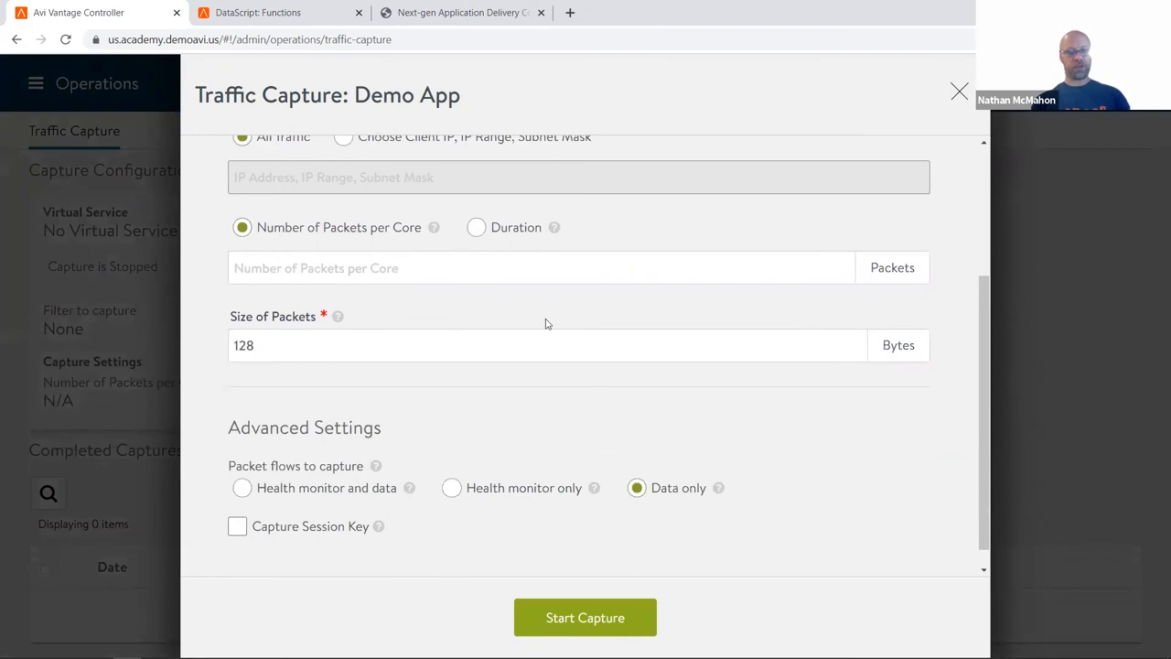
left_click(476, 227)
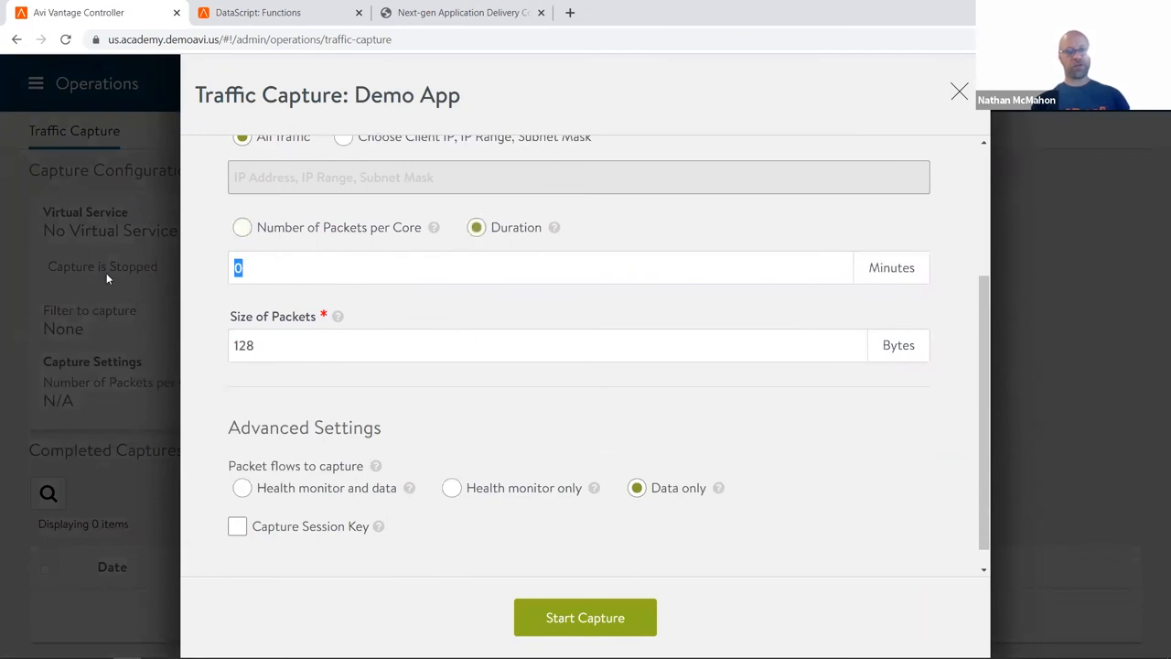
type("1")
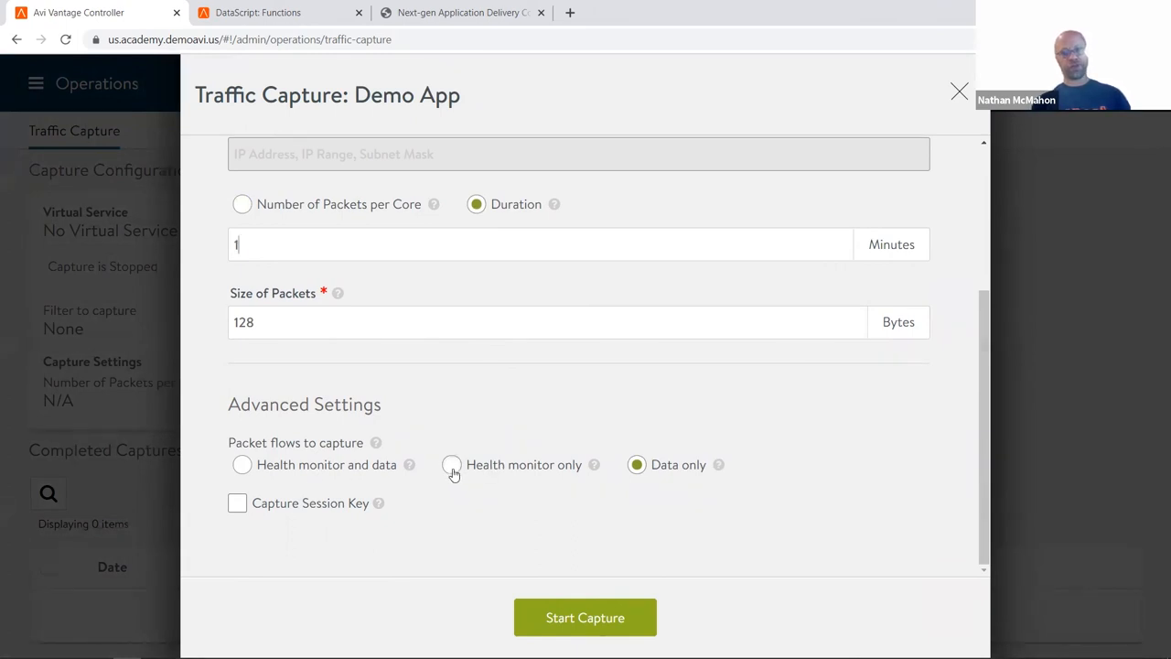
left_click(450, 464)
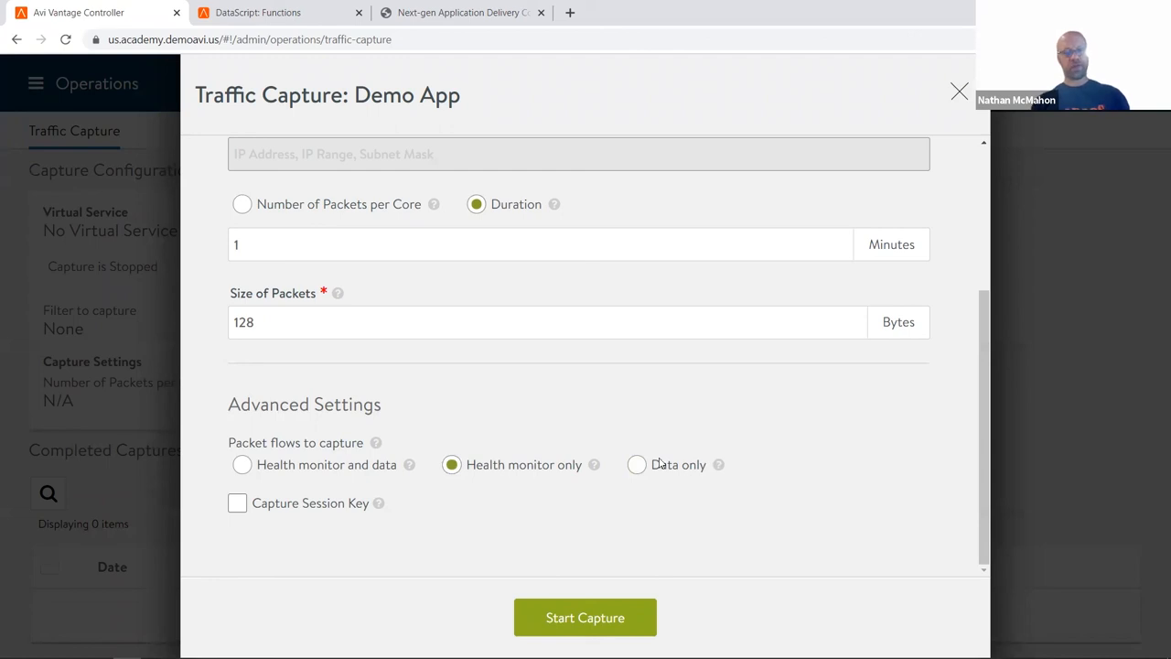
left_click(959, 91)
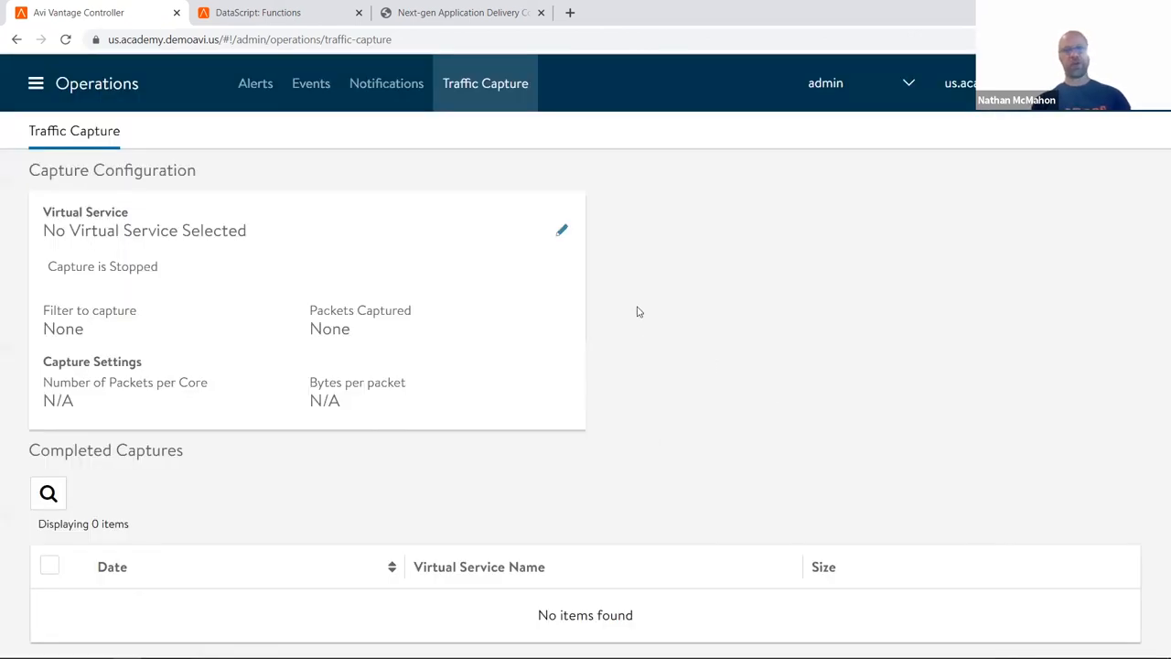
mouse_move(351, 121)
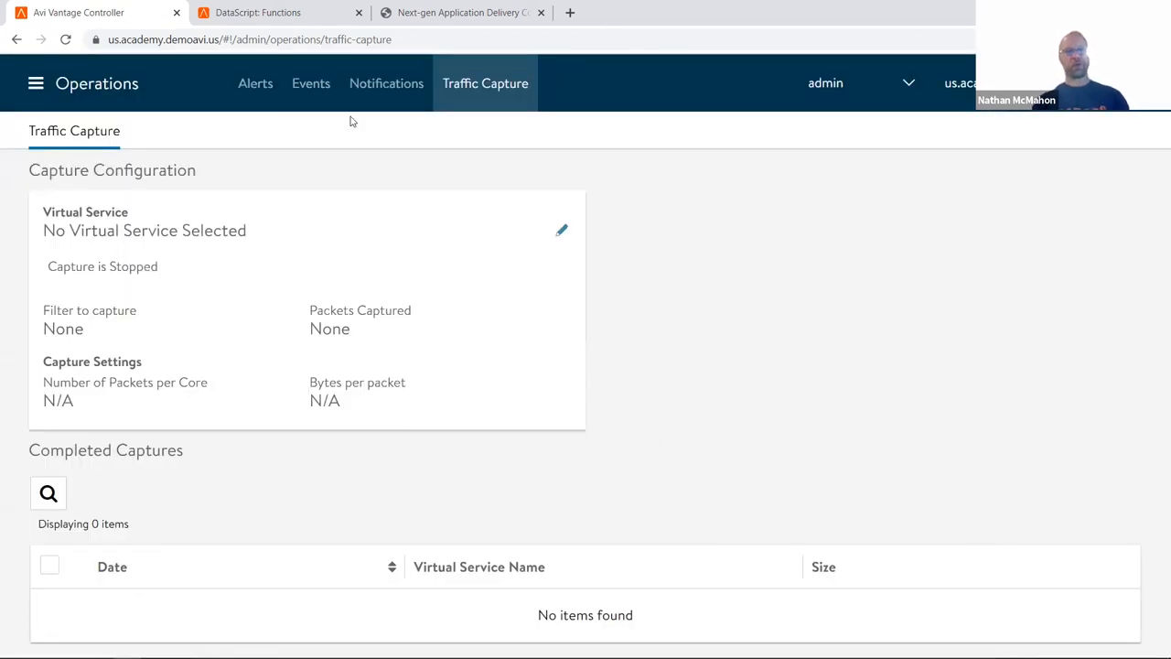
Step: Return to Applications, expand Demo App's tree, then advance to the Thank You slide
left_click(36, 84)
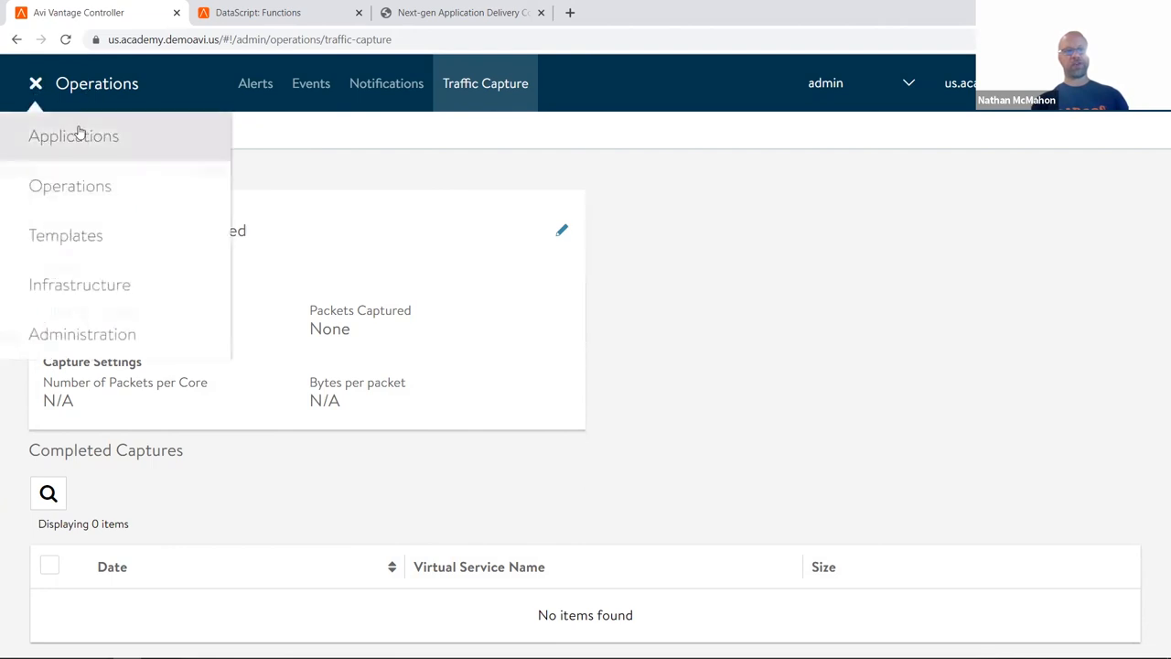
left_click(73, 135)
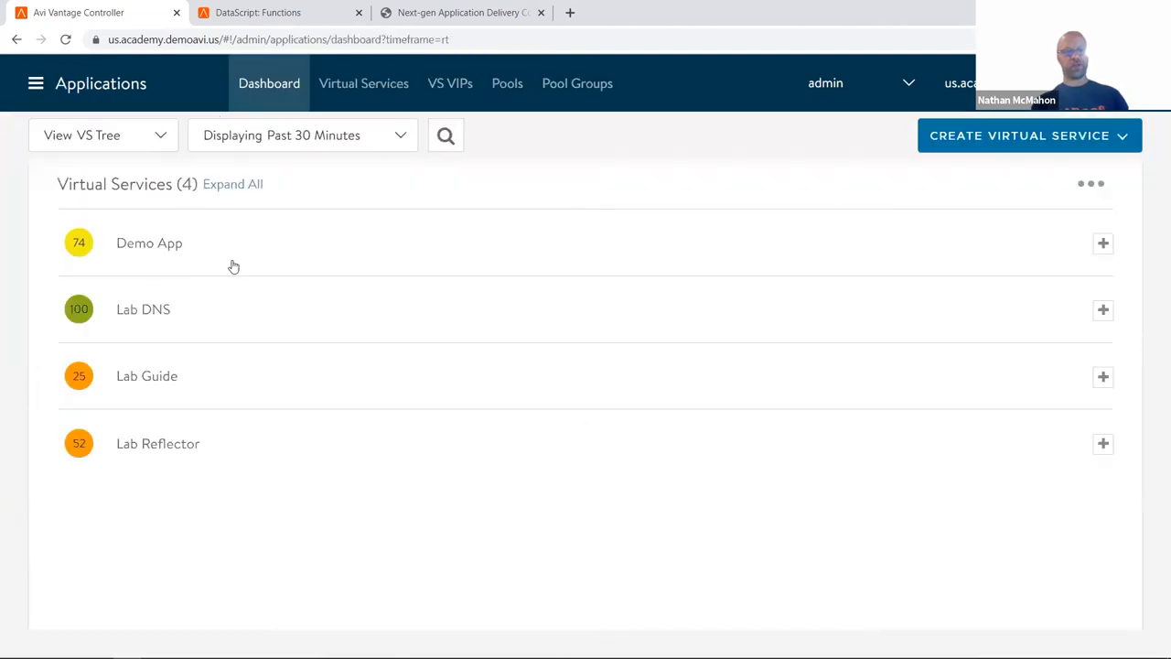
left_click(1101, 242)
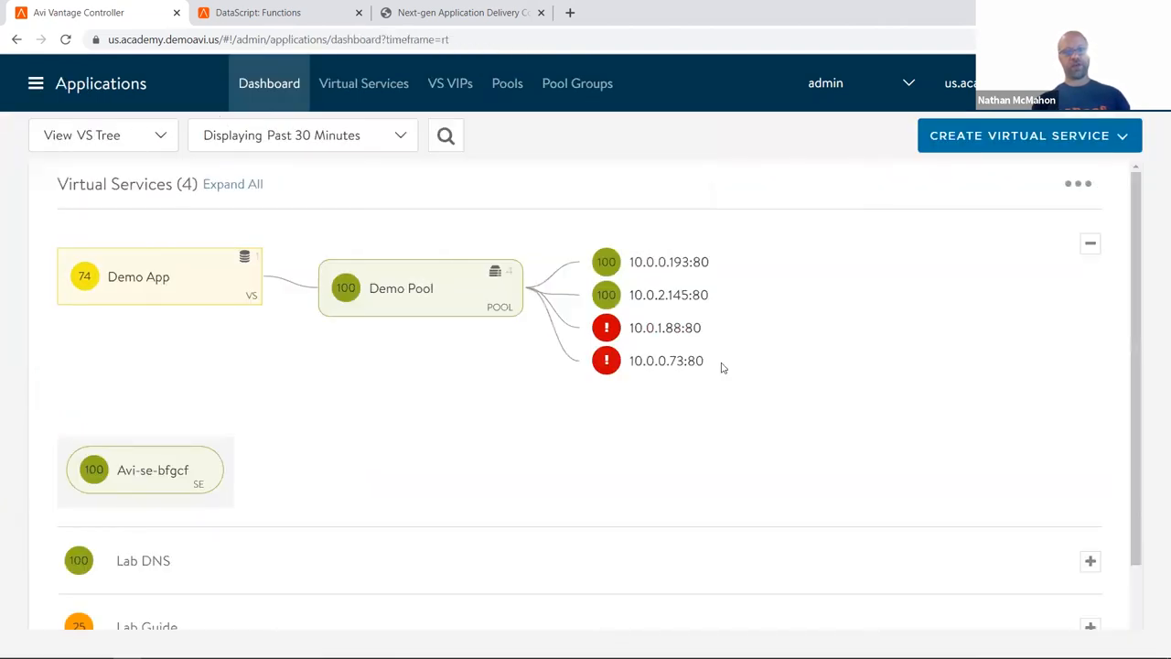
mouse_move(608, 358)
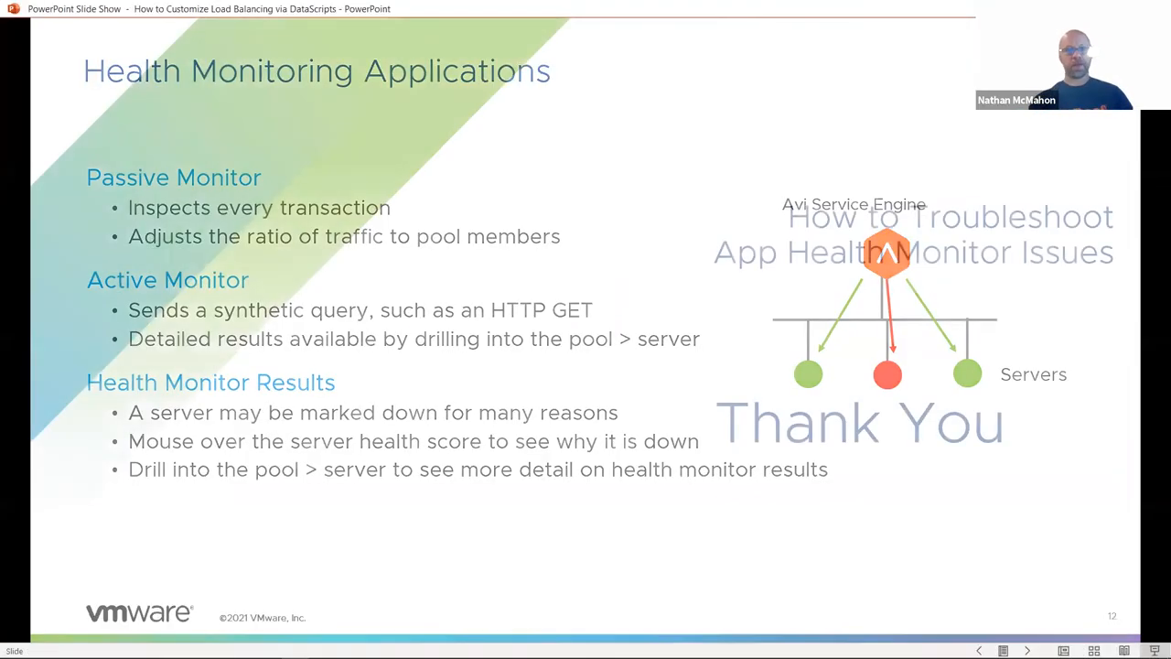
key("right")
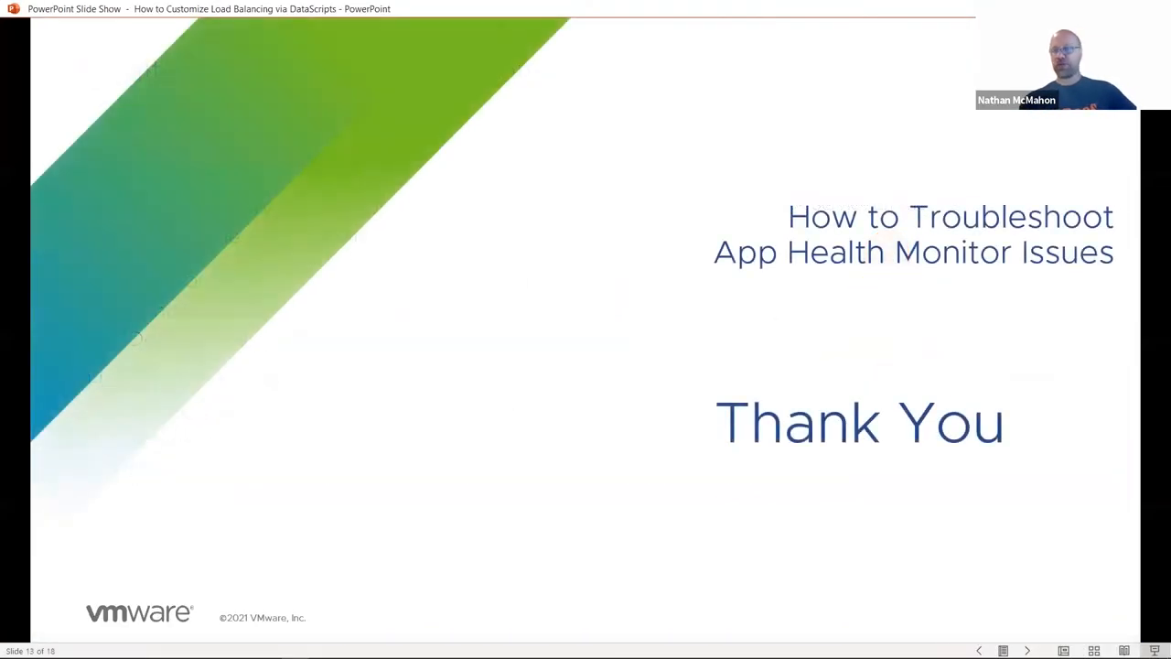